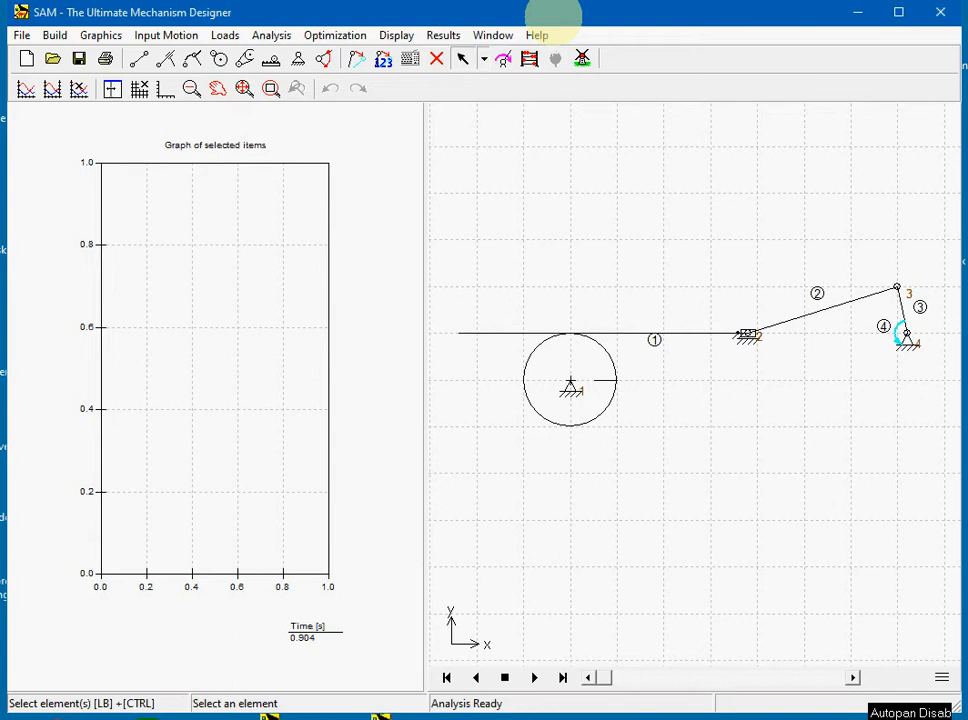
mouse_move(736, 360)
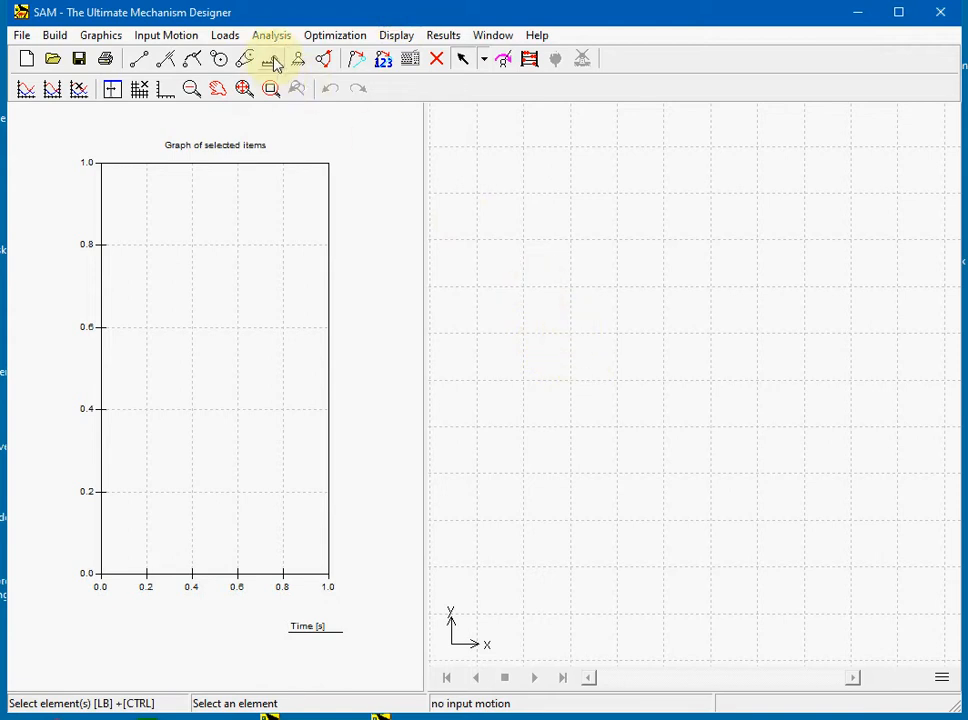
Step: Build rack-and-pinion element 1: pinion circle with a horizontal rack tangent along its top
left_click(272, 58)
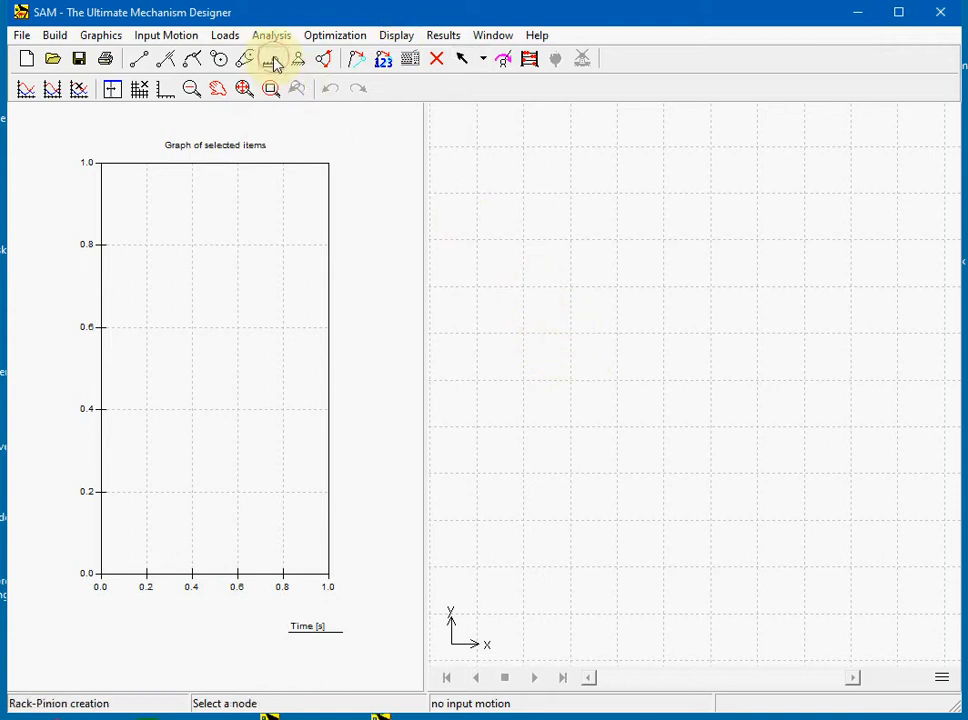
mouse_move(548, 404)
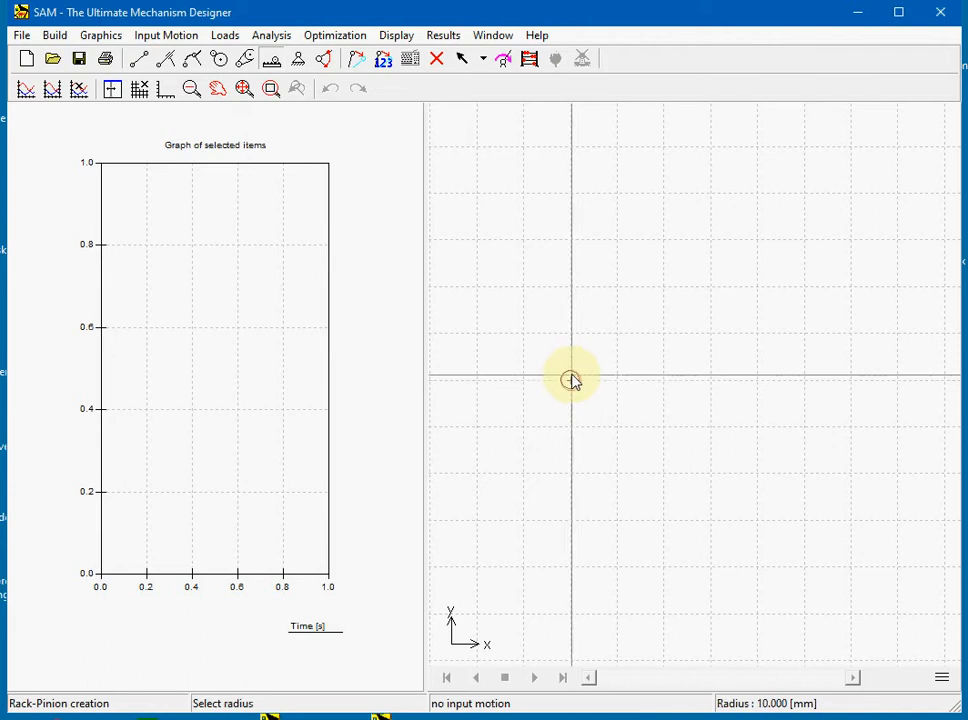
left_click_drag(572, 380, 572, 338)
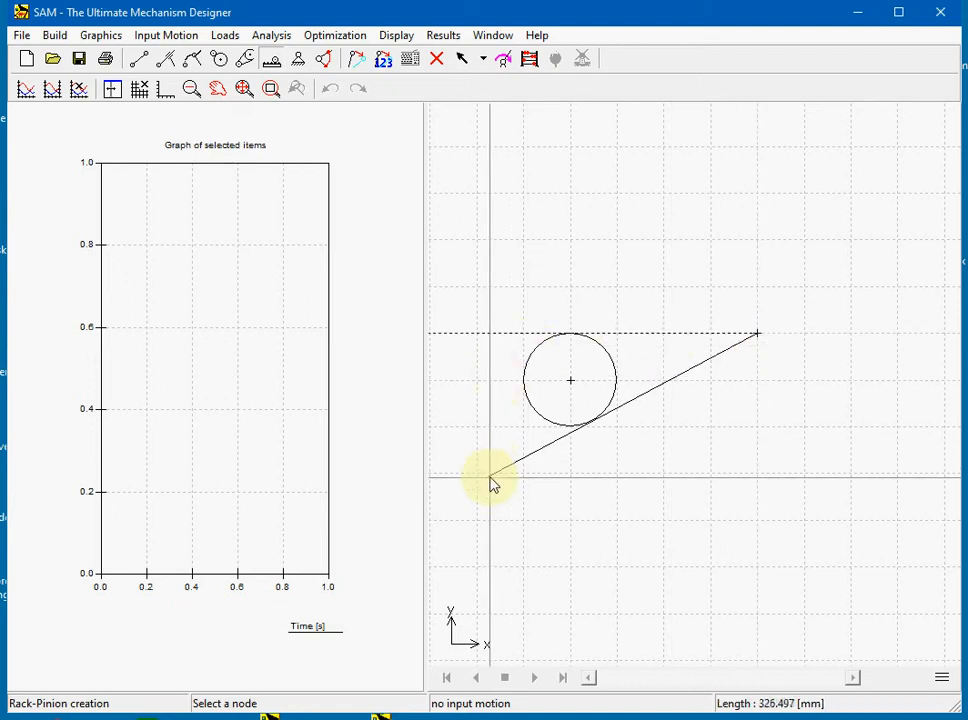
left_click_drag(490, 480, 490, 450)
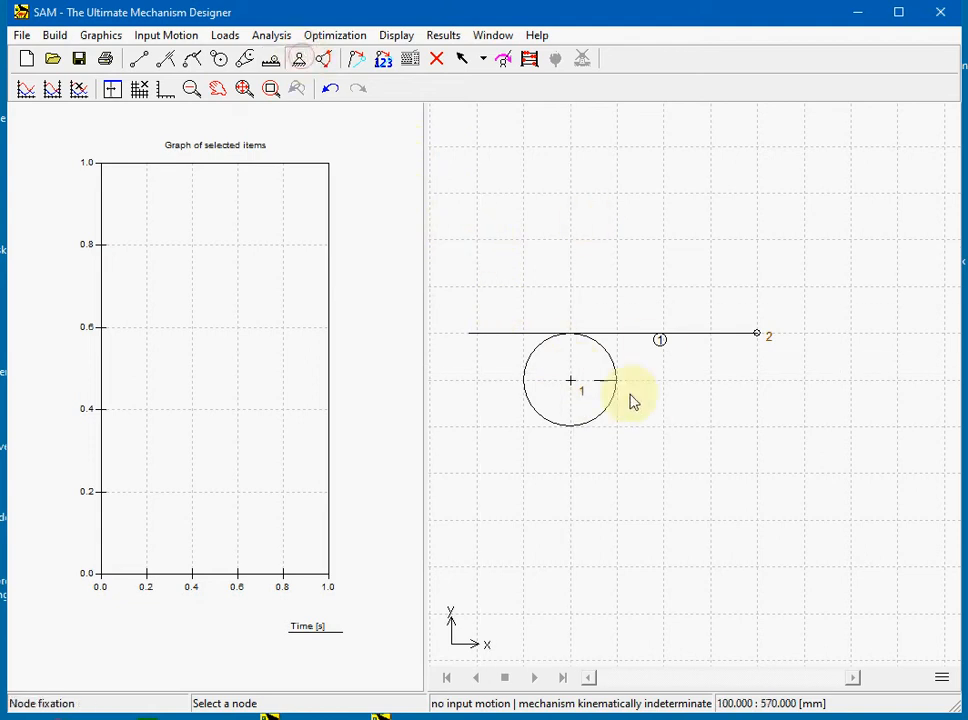
Step: Ground the pinion centre, put rack end node 2 on a sliding support, and fix the rack's angle
left_click(570, 382)
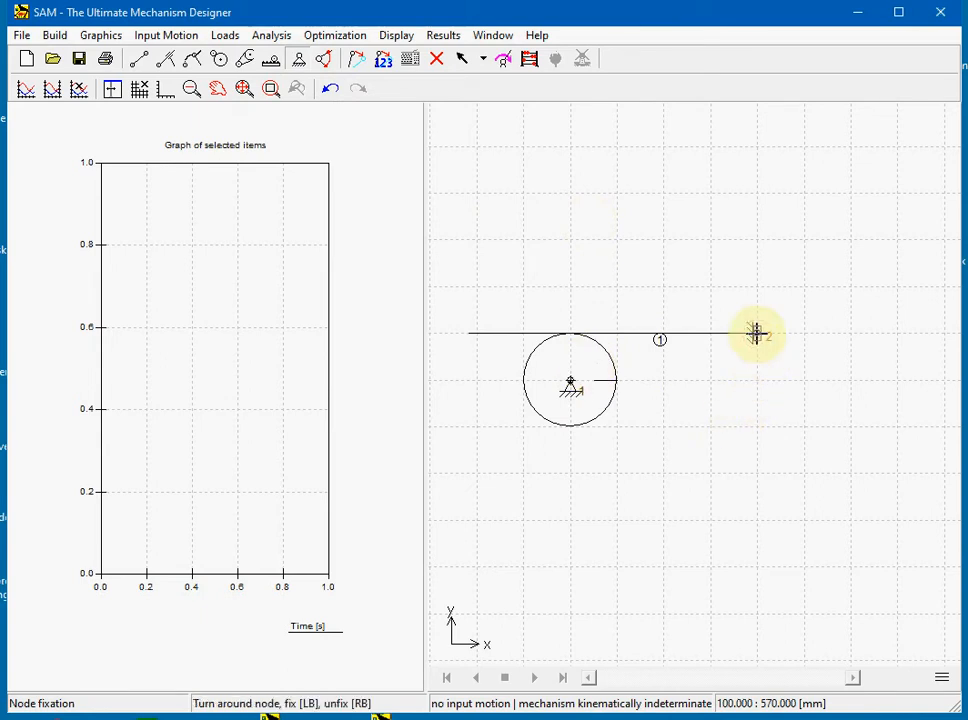
left_click(756, 332)
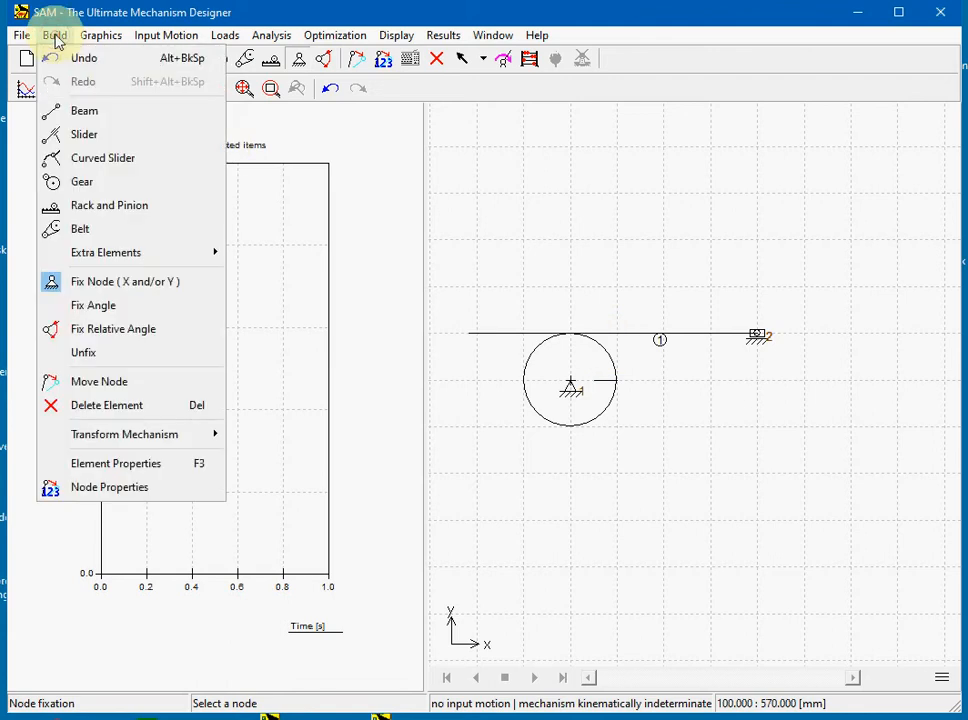
left_click(92, 304)
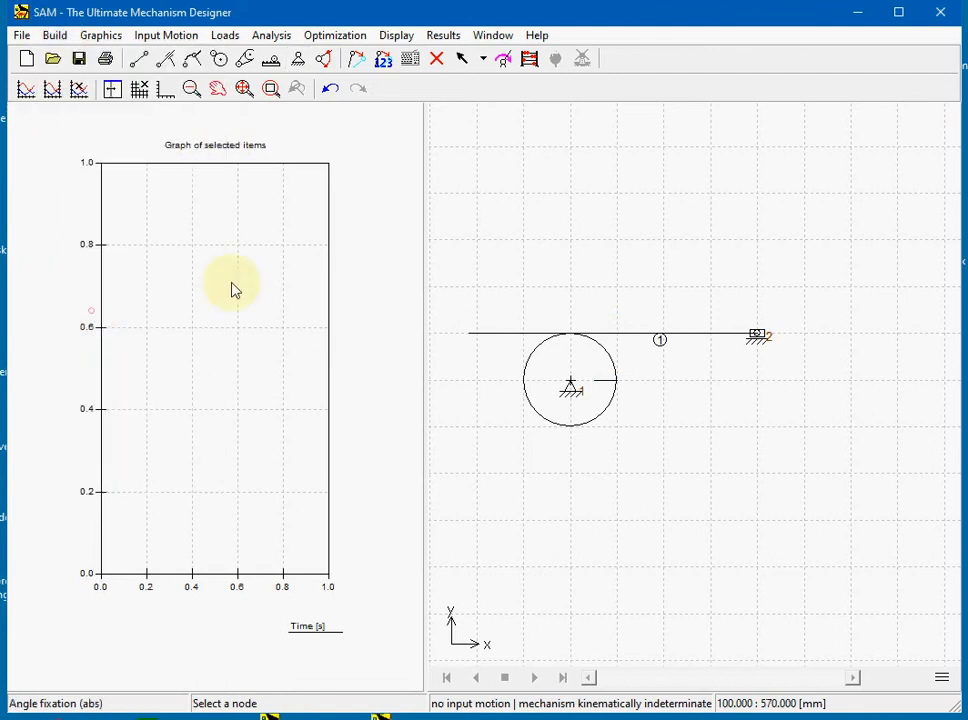
left_click(756, 336)
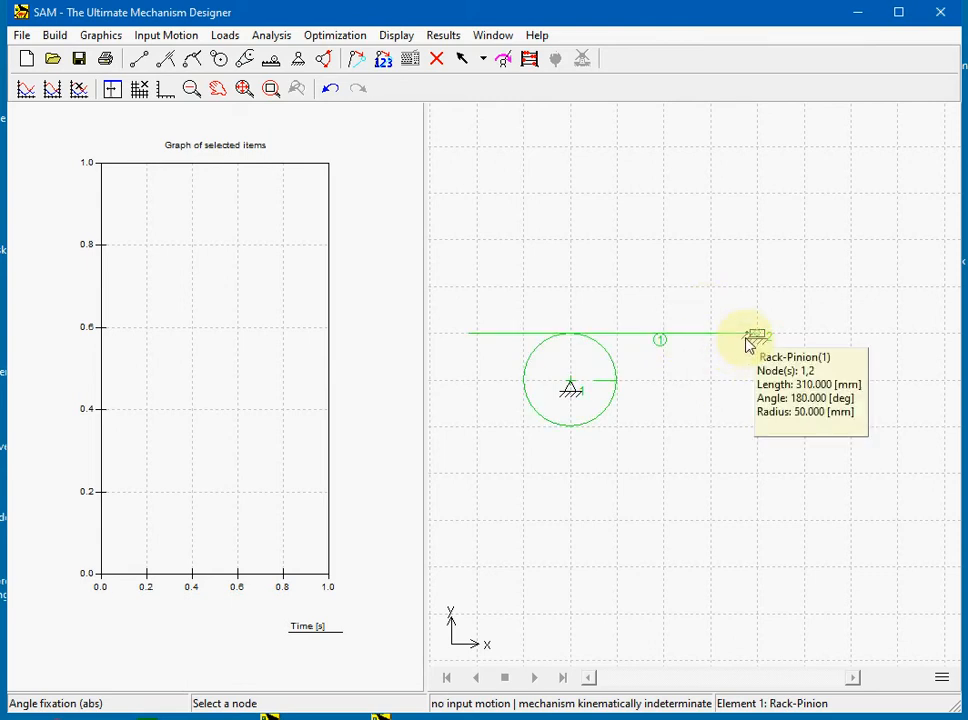
mouse_move(656, 344)
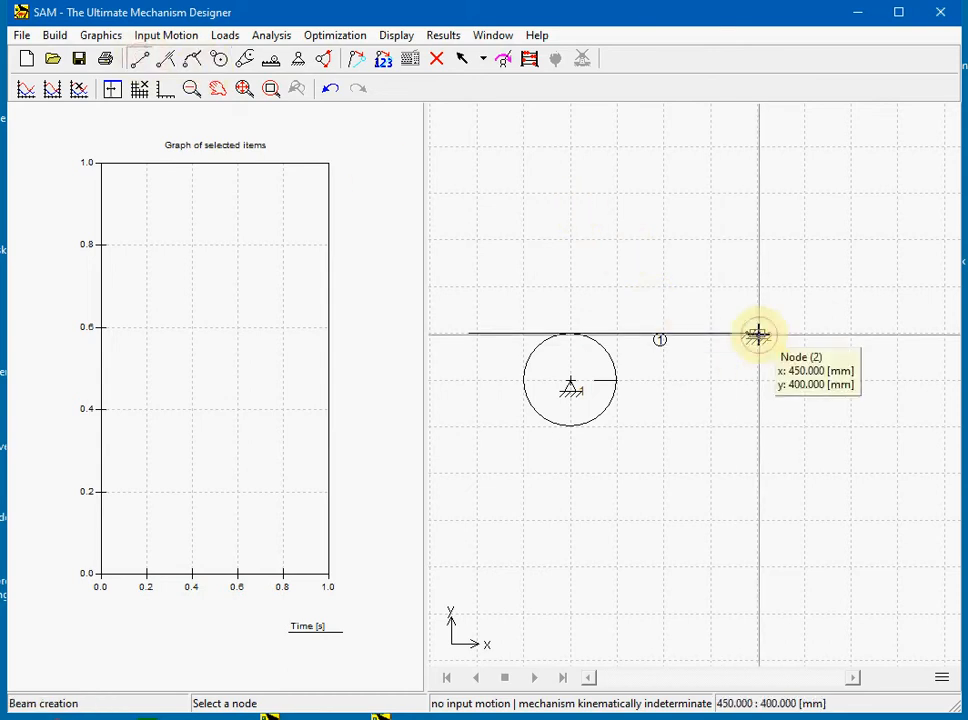
Step: Draw two beams from rack end node 2 up to node 3 and down to grounded pivot node 4
left_click_drag(758, 334, 896, 296)
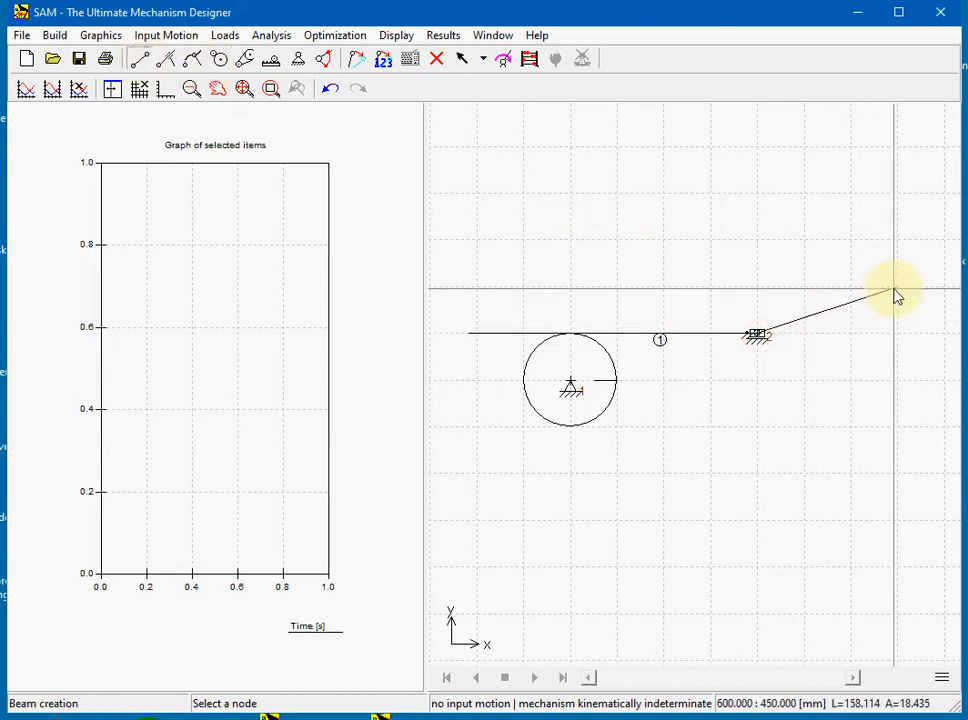
left_click(892, 292)
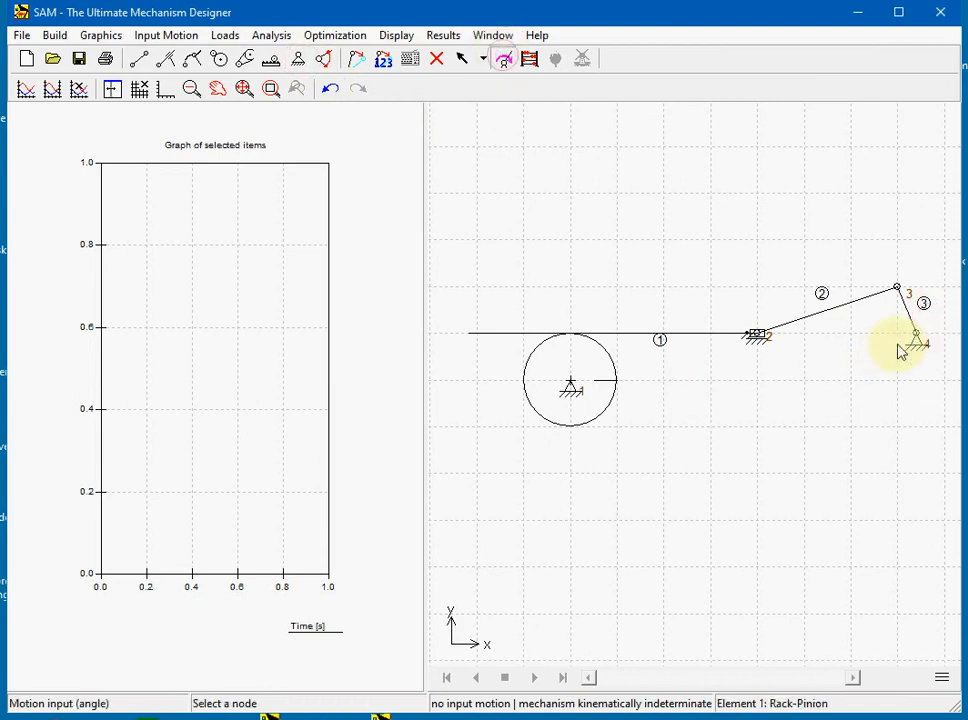
Step: Give crank node 4 a linear 360° angular input over 1 s in 36 intervals
left_click(164, 36)
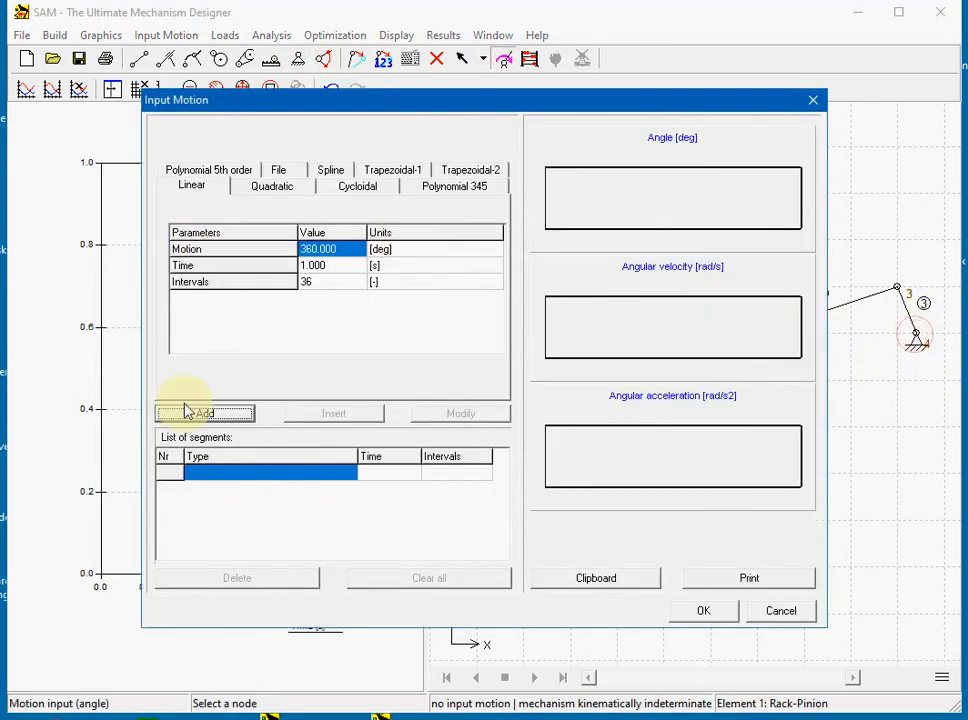
left_click(204, 412)
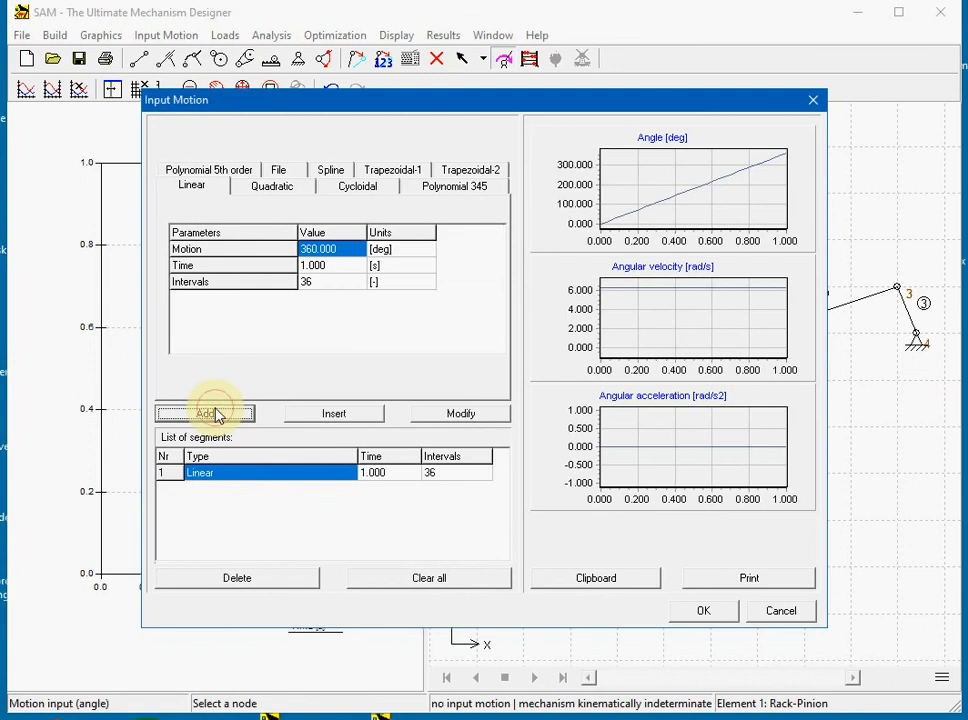
left_click(704, 610)
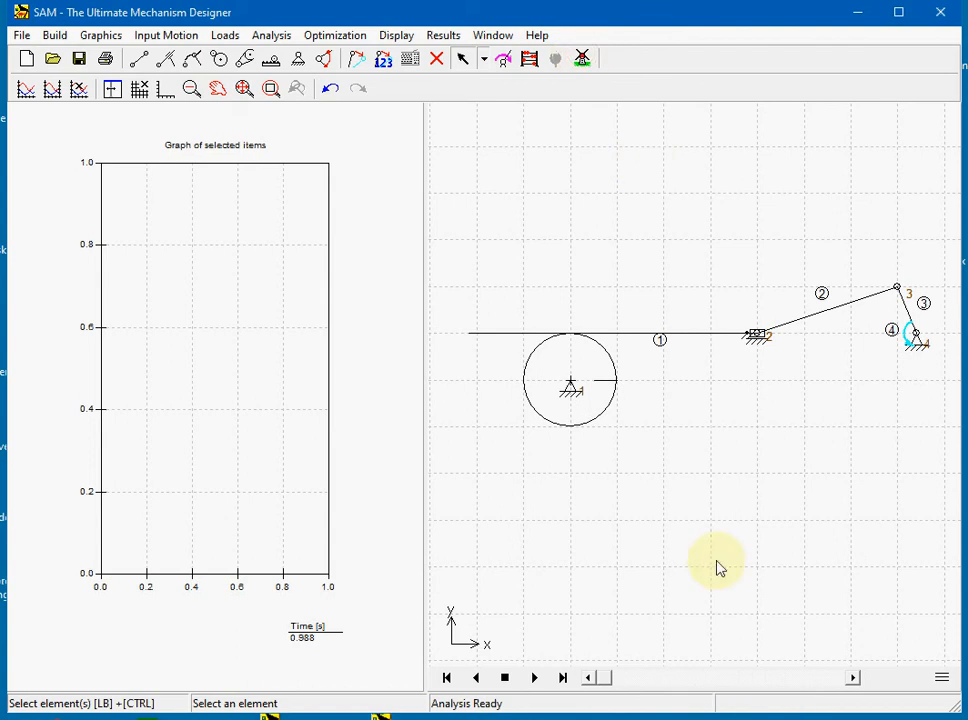
mouse_move(716, 540)
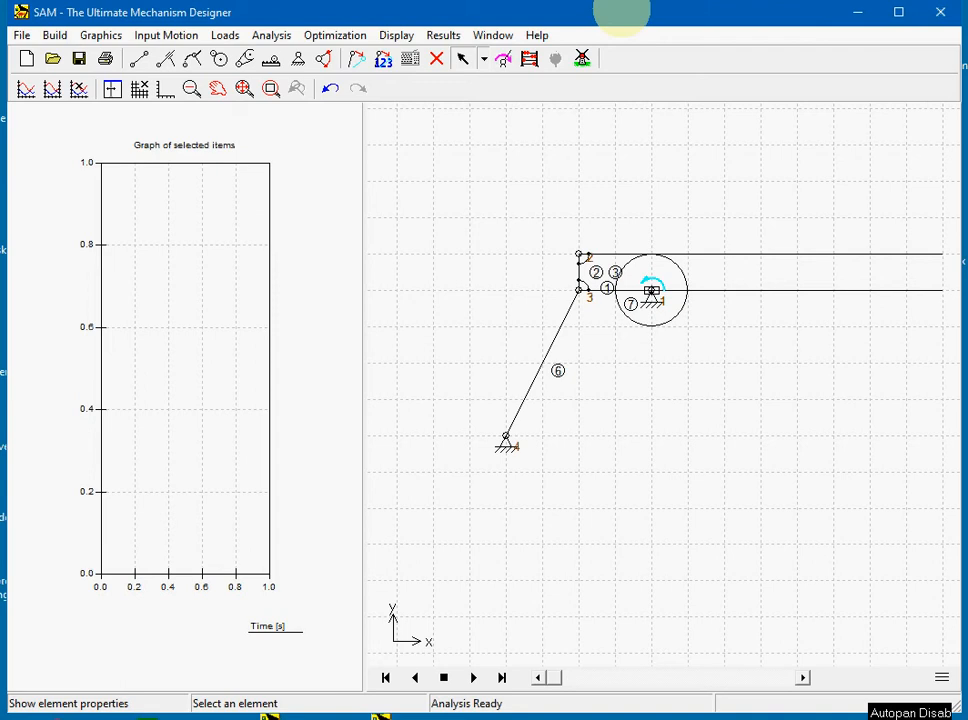
mouse_move(714, 262)
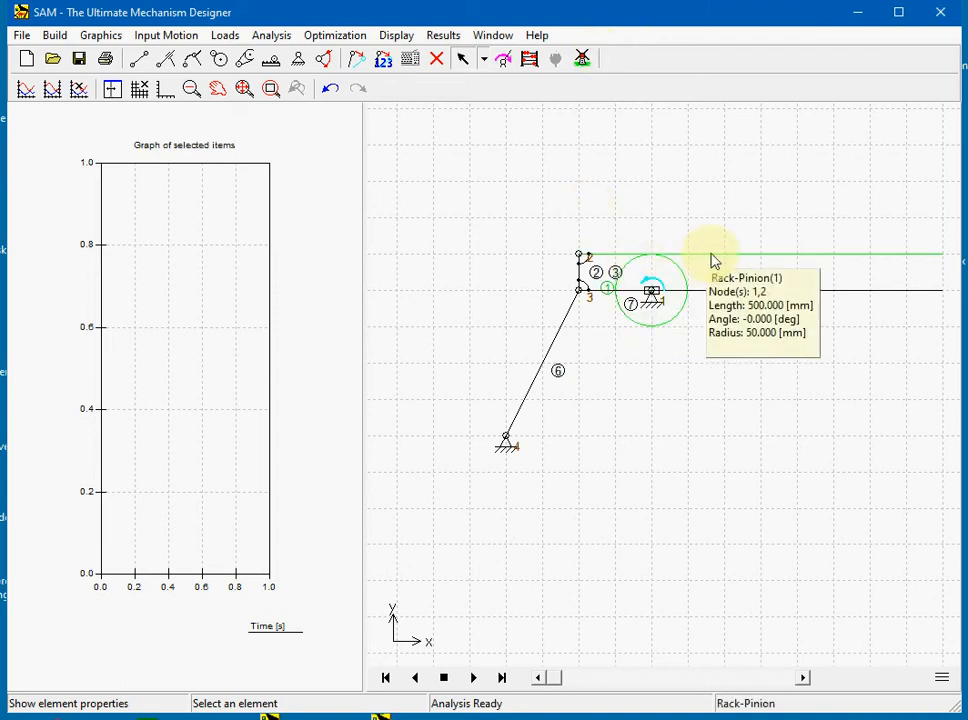
mouse_move(688, 284)
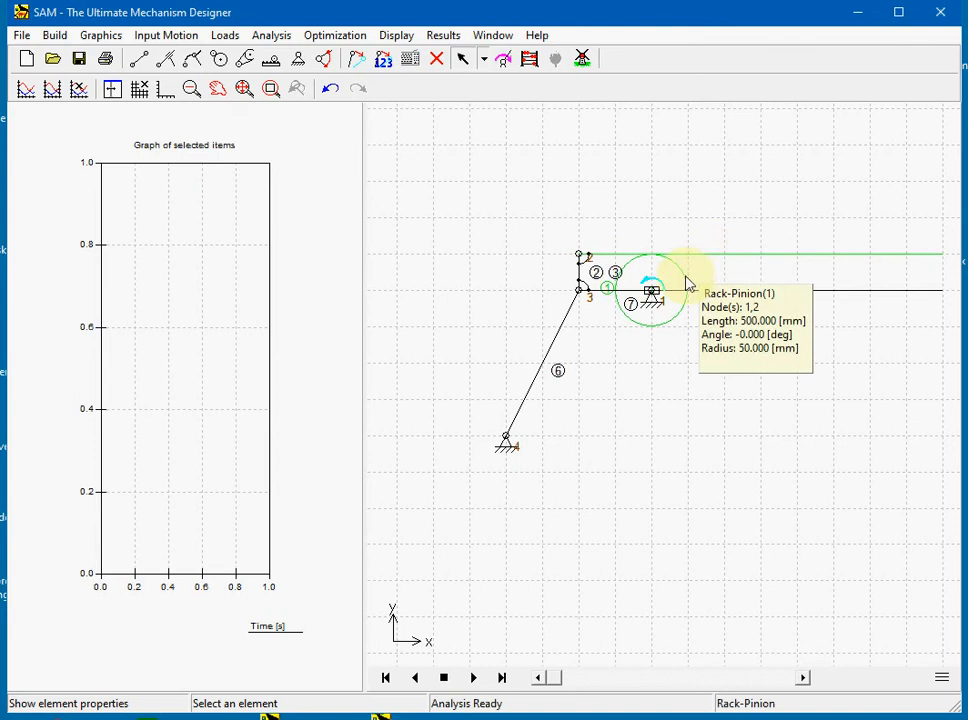
mouse_move(662, 212)
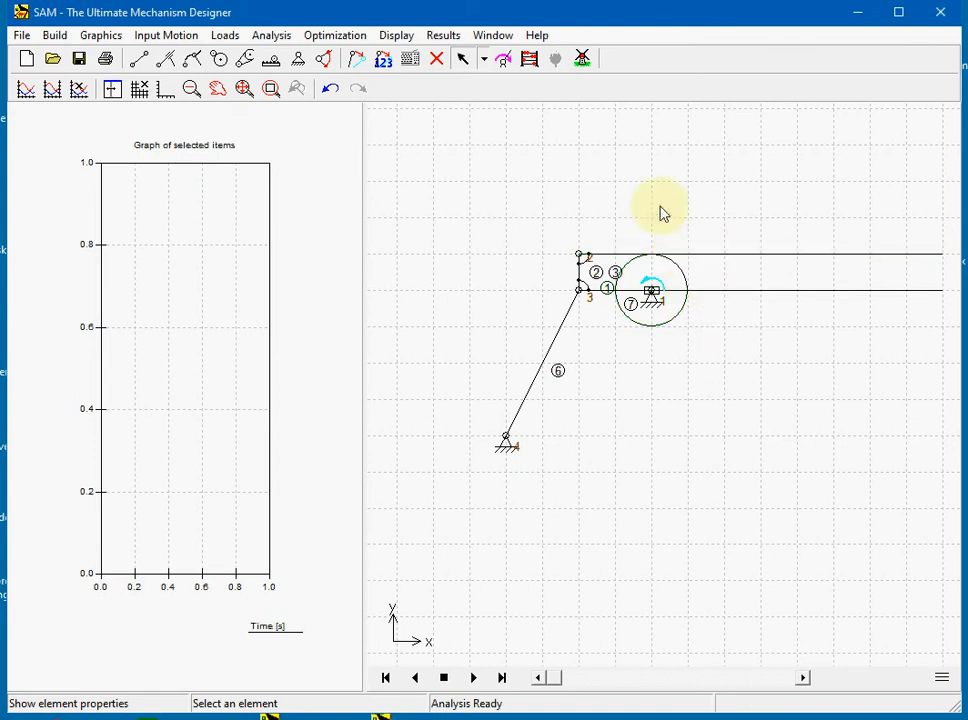
Step: Animate the analysed rack-pinion mechanism, then stop the animation
left_click(580, 58)
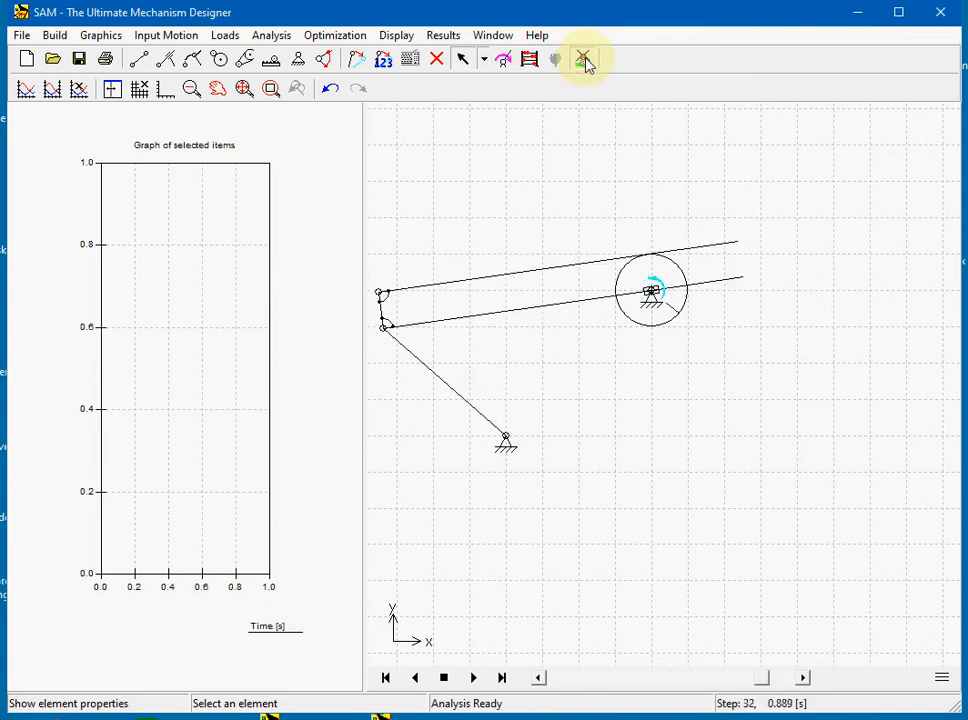
left_click(388, 678)
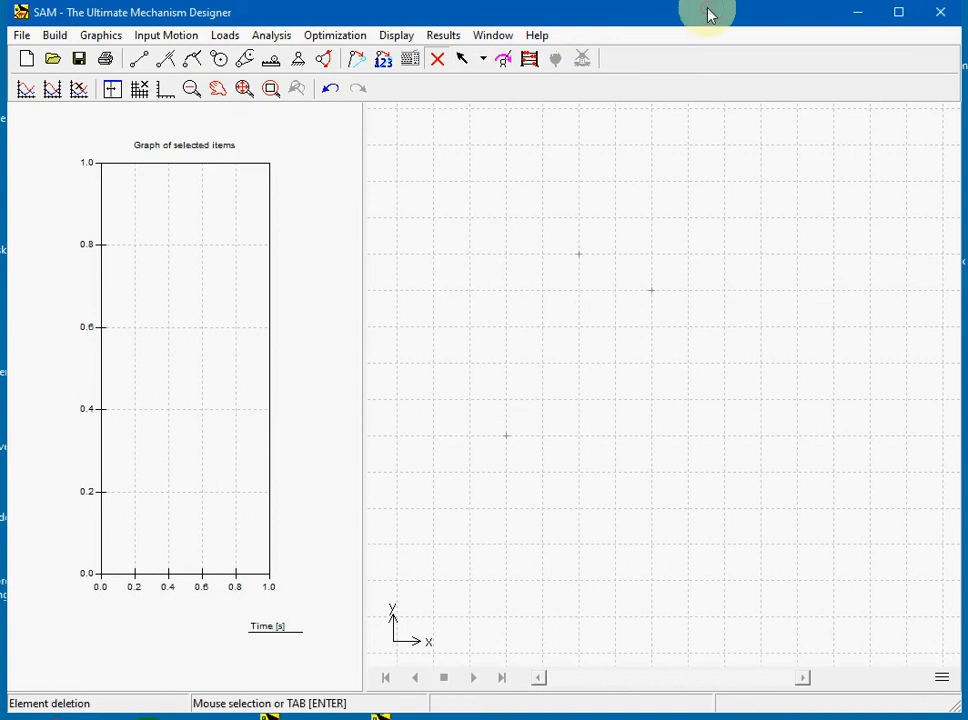
mouse_move(702, 364)
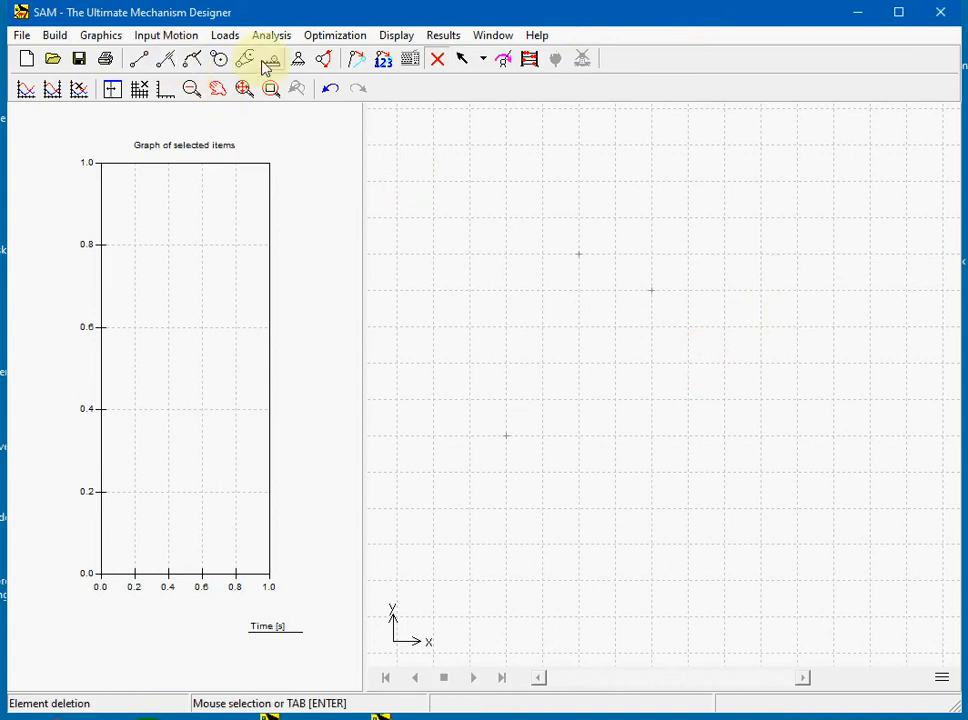
mouse_move(272, 64)
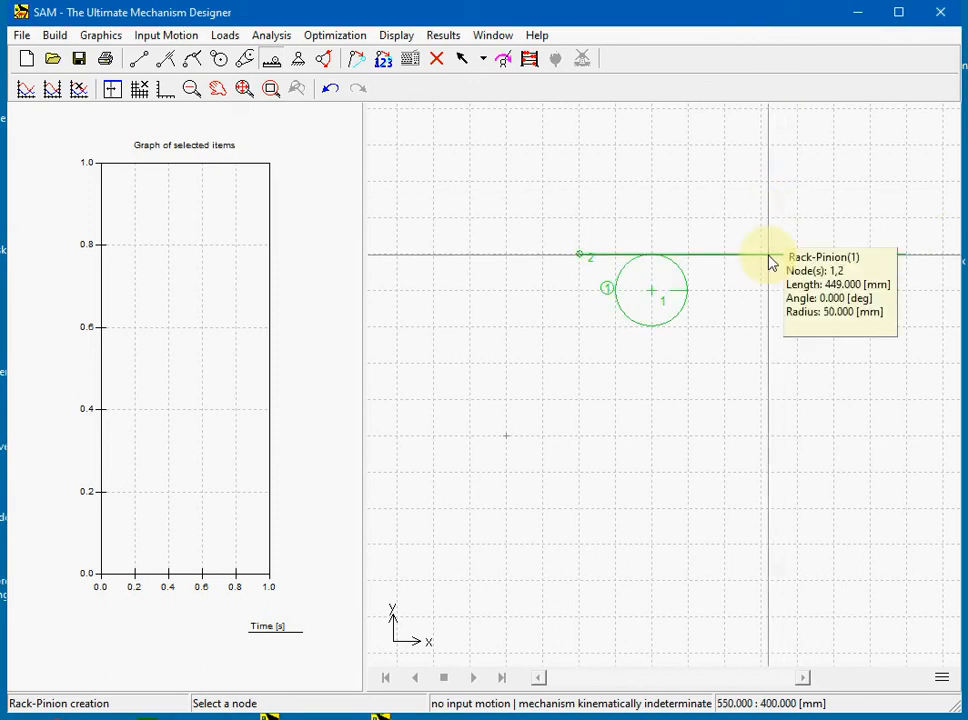
mouse_move(784, 408)
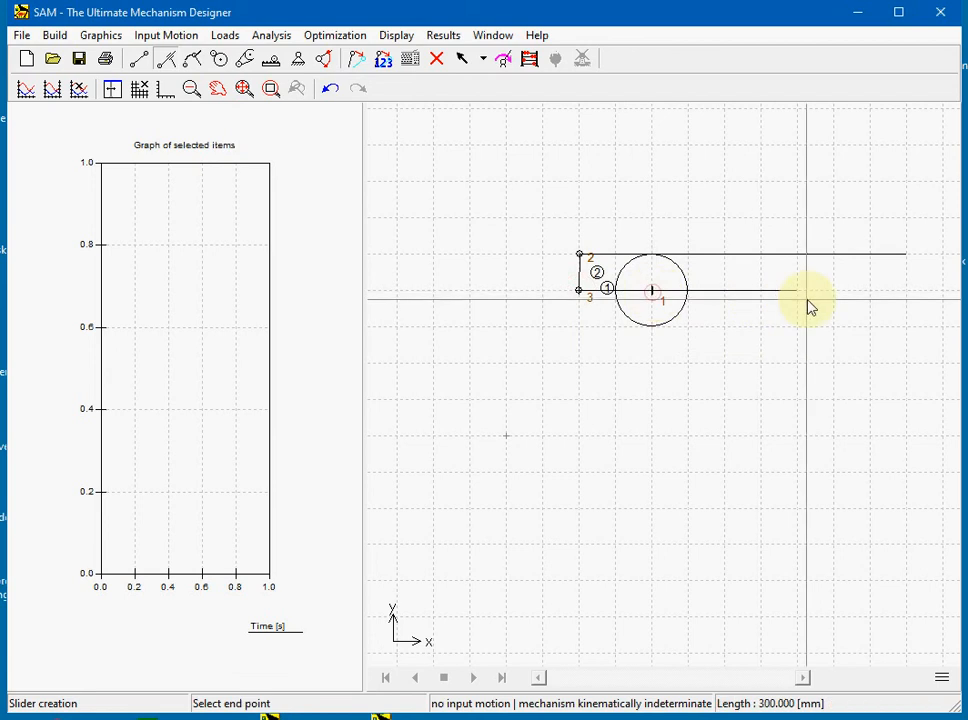
Step: End the parallel slider guide at the pinion centre and begin a relative angle fixation
left_click(810, 304)
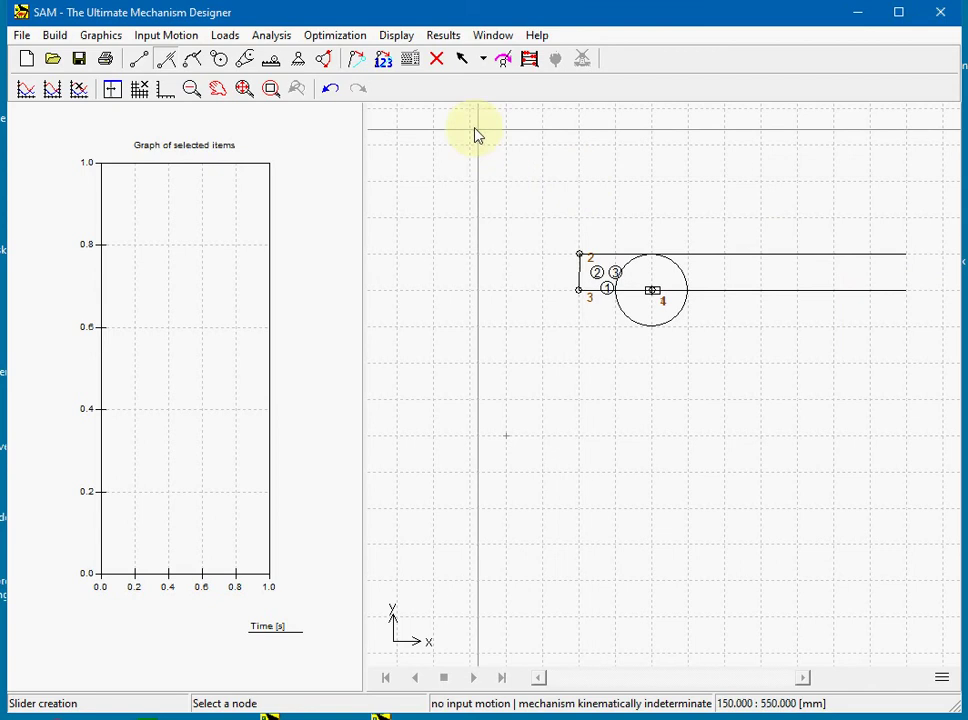
left_click(326, 60)
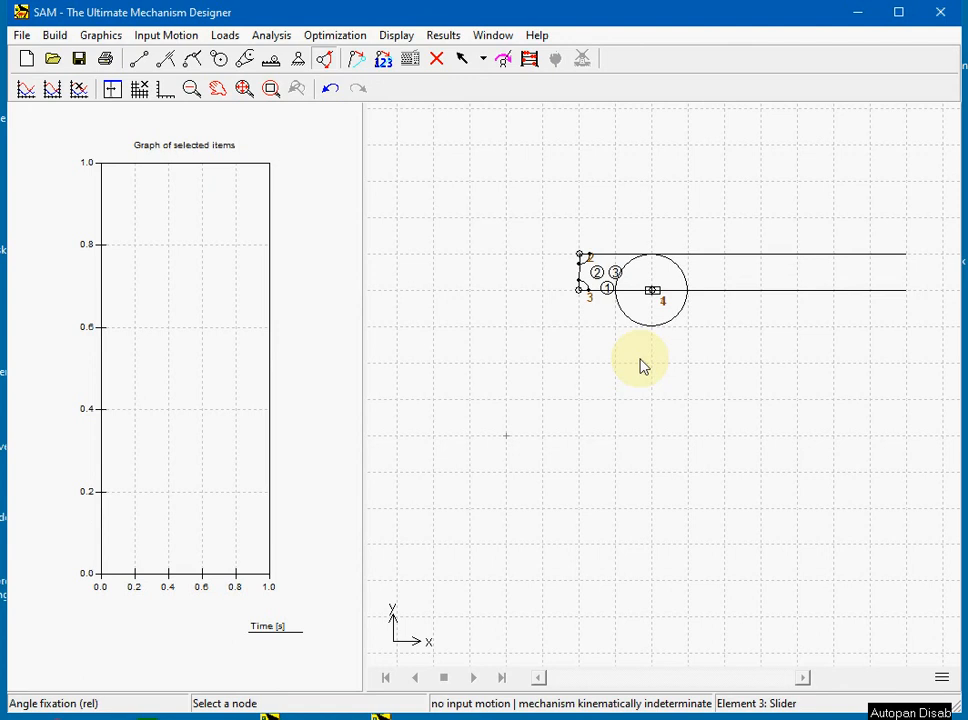
mouse_move(520, 264)
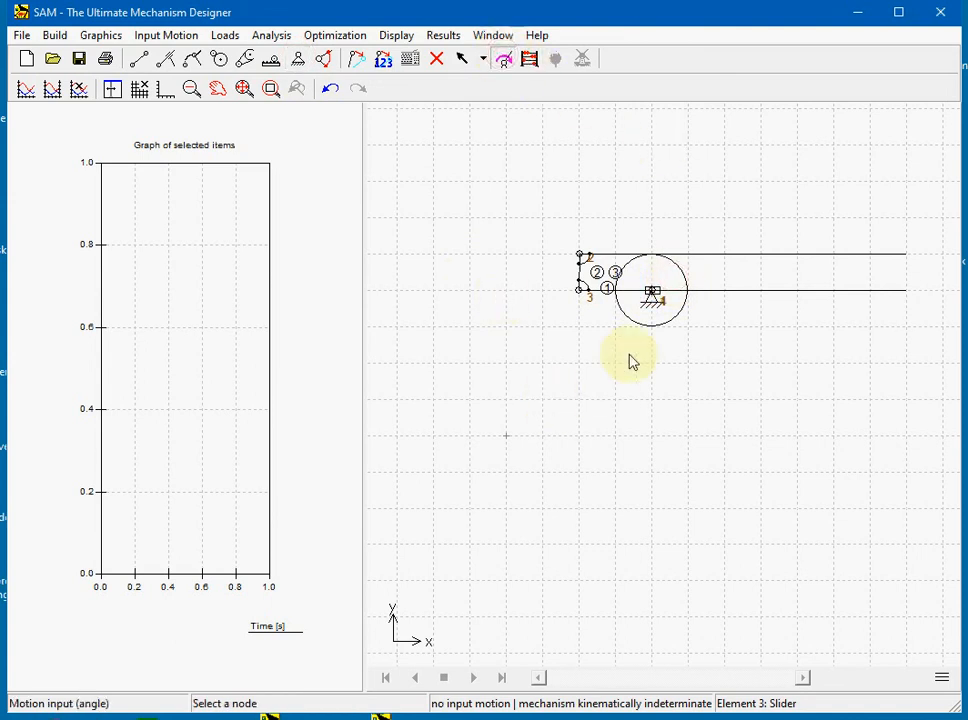
mouse_move(656, 324)
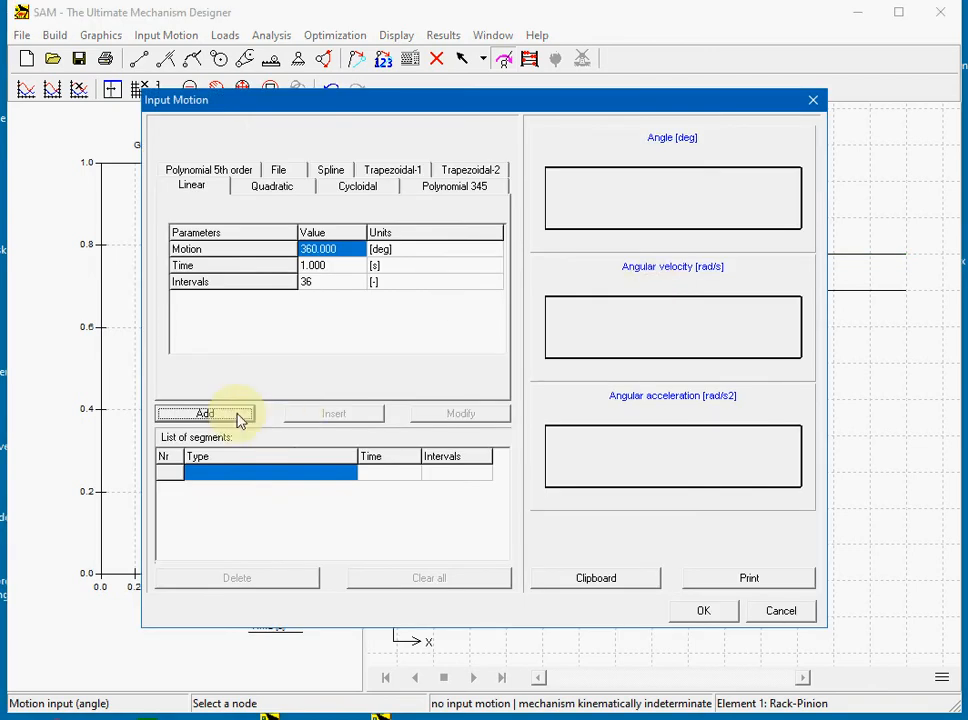
Step: Add the linear 360° rotation segment over 1 s in 36 intervals as the pinion's input and confirm it
left_click(204, 412)
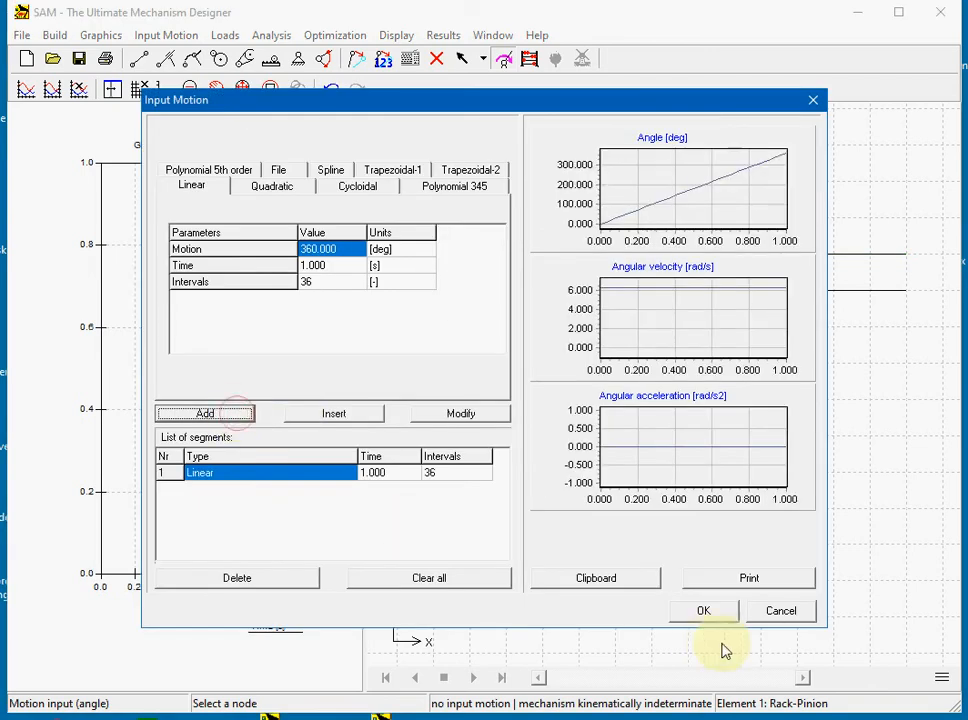
left_click(704, 610)
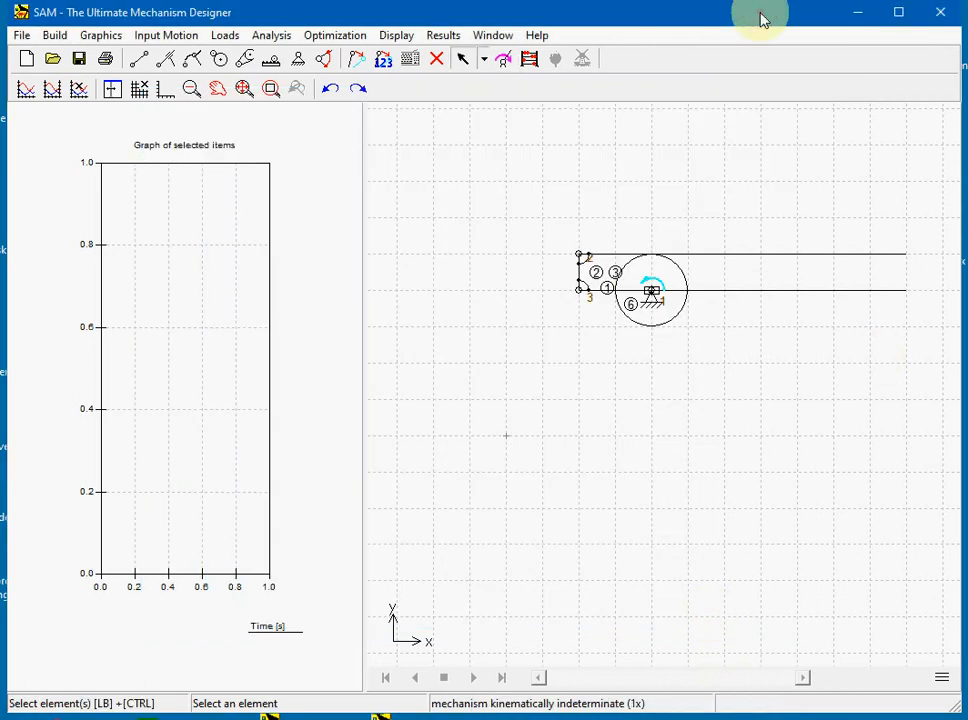
mouse_move(772, 396)
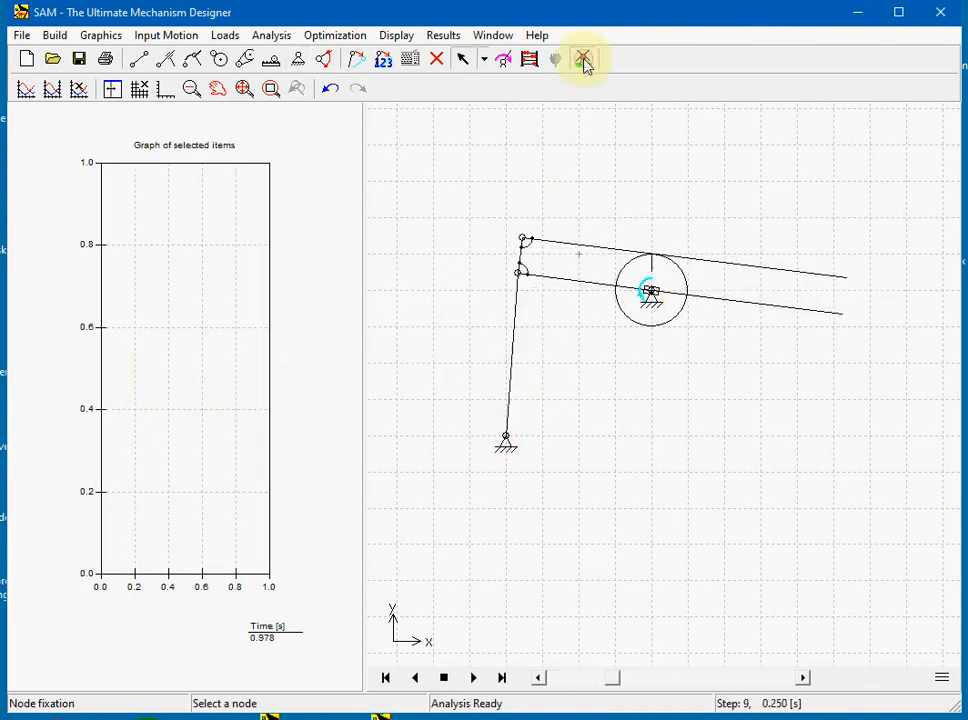
Step: Animate the completed crank-driven angled rack linkage, then stop it
left_click(472, 678)
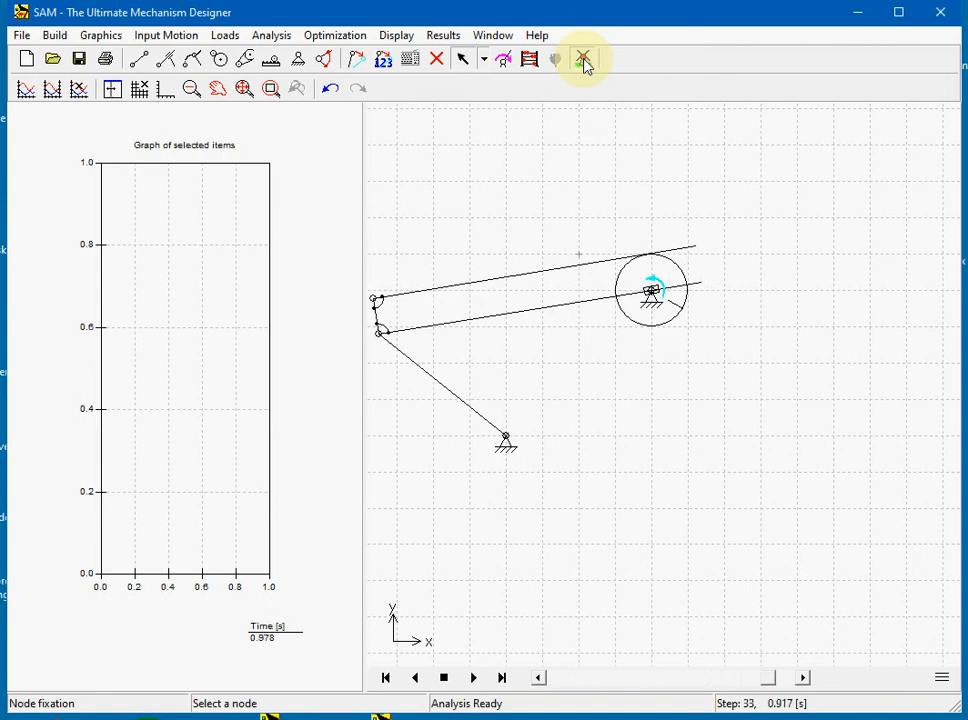
left_click(384, 676)
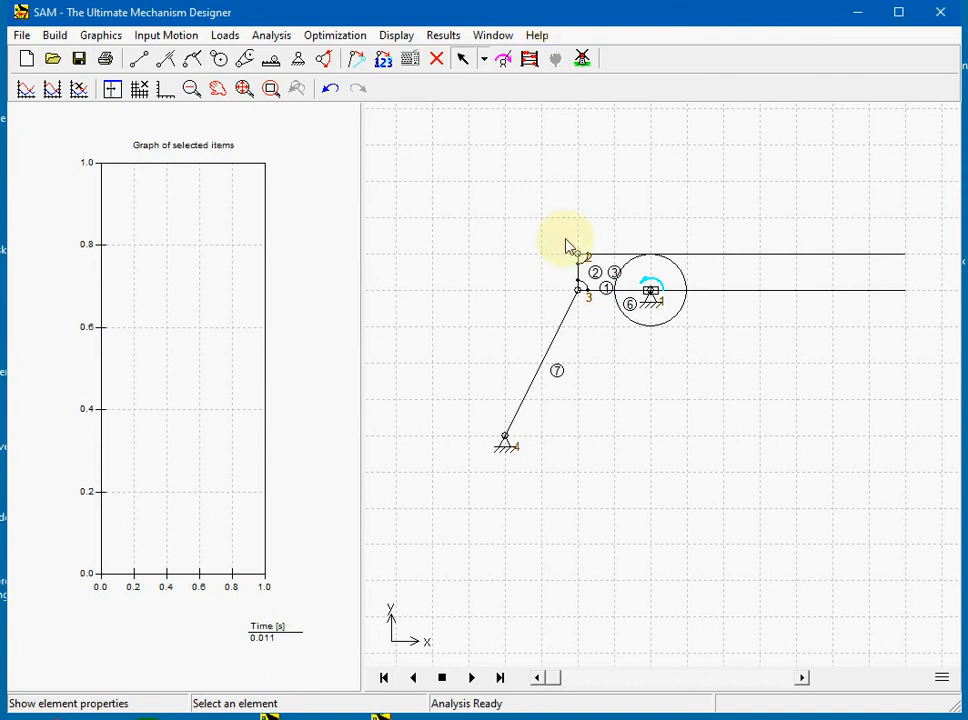
mouse_move(742, 262)
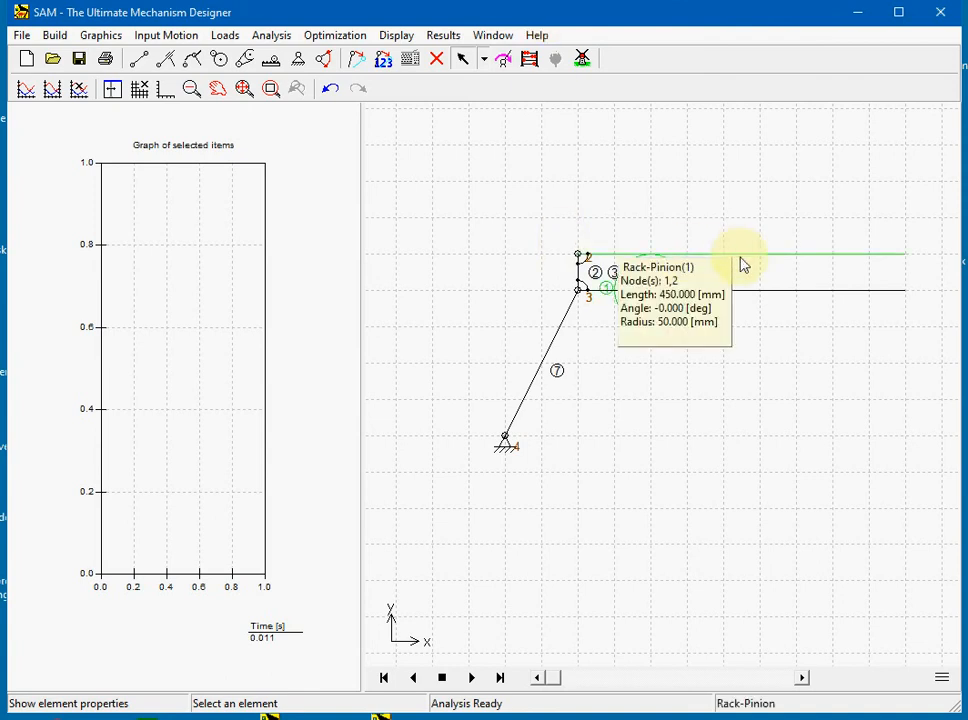
double_click(578, 280)
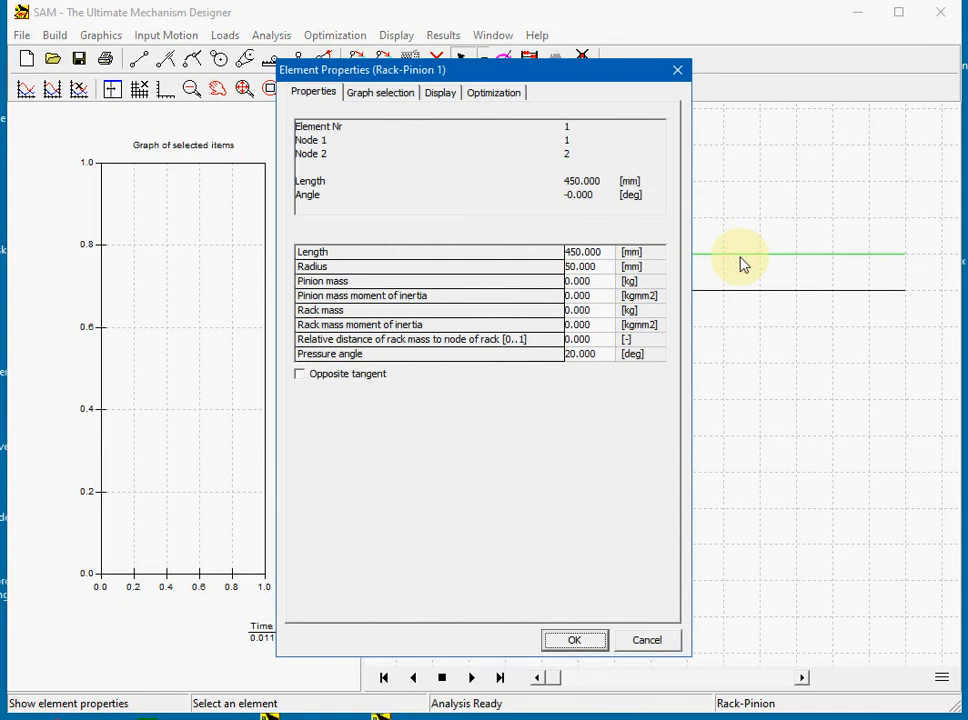
mouse_move(404, 264)
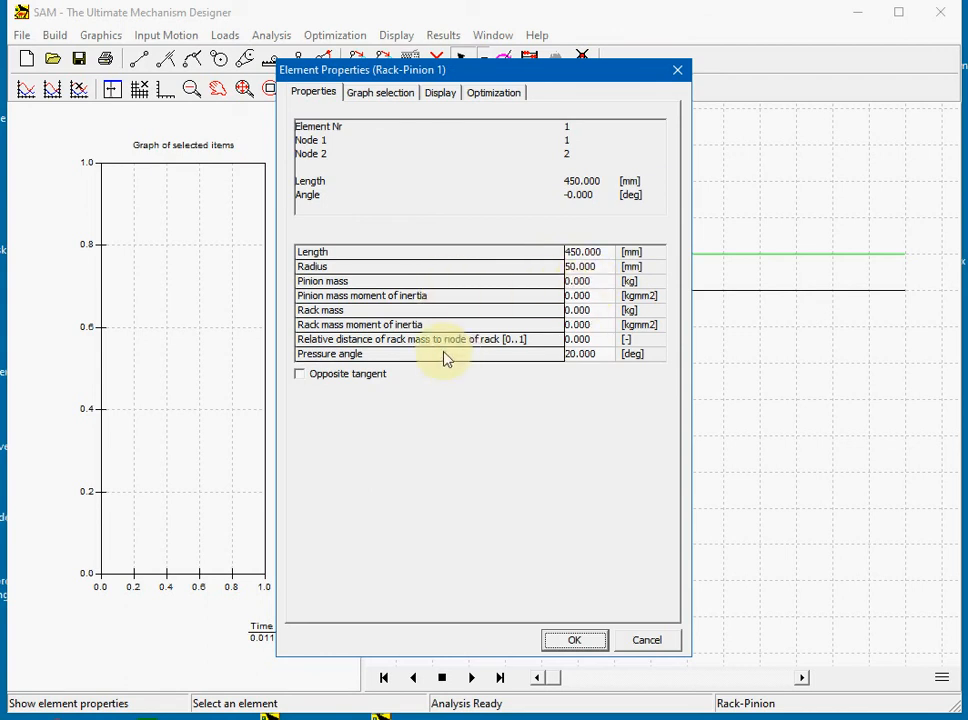
mouse_move(398, 452)
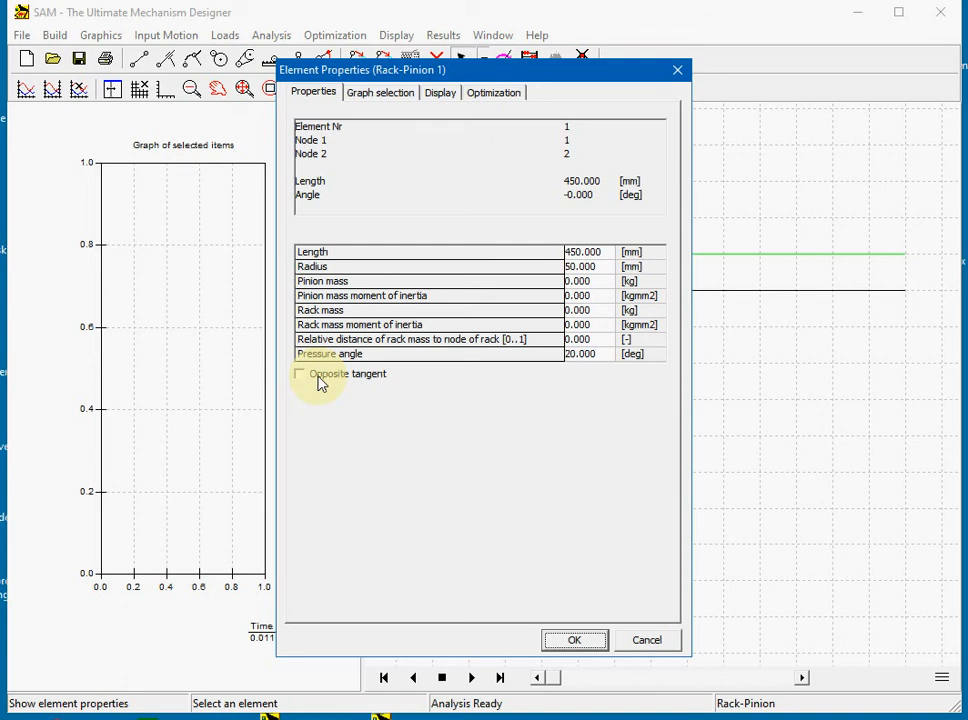
mouse_move(576, 610)
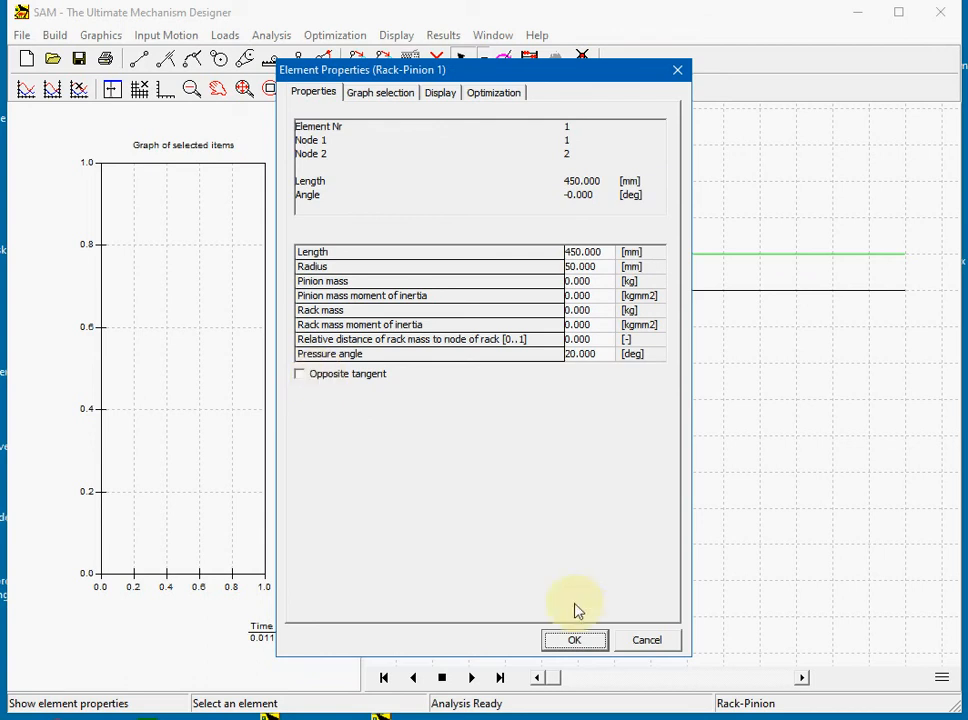
left_click(576, 640)
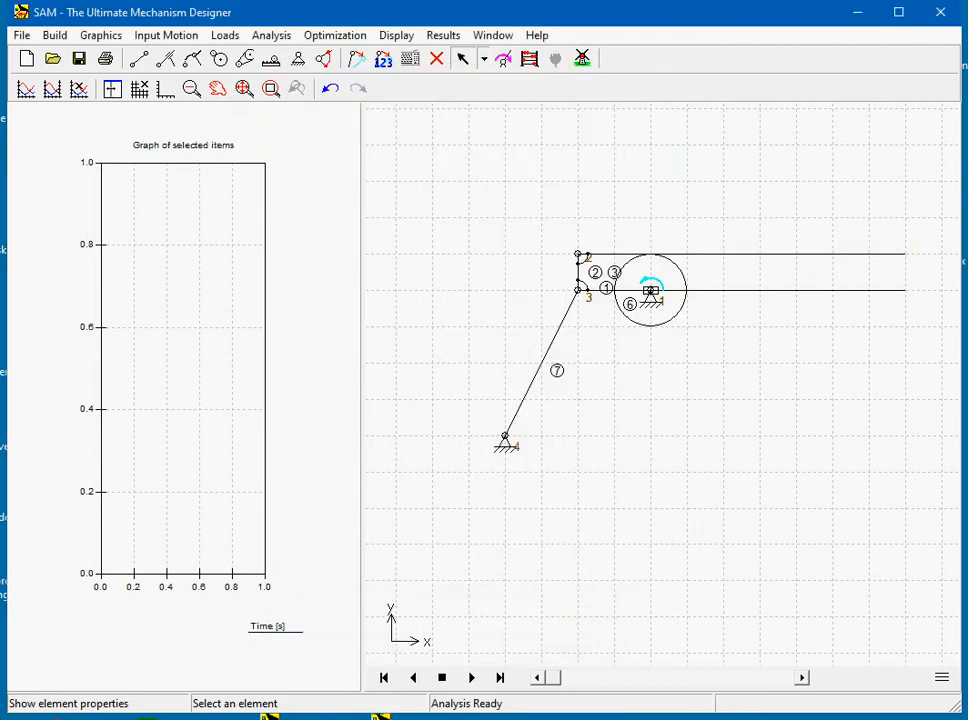